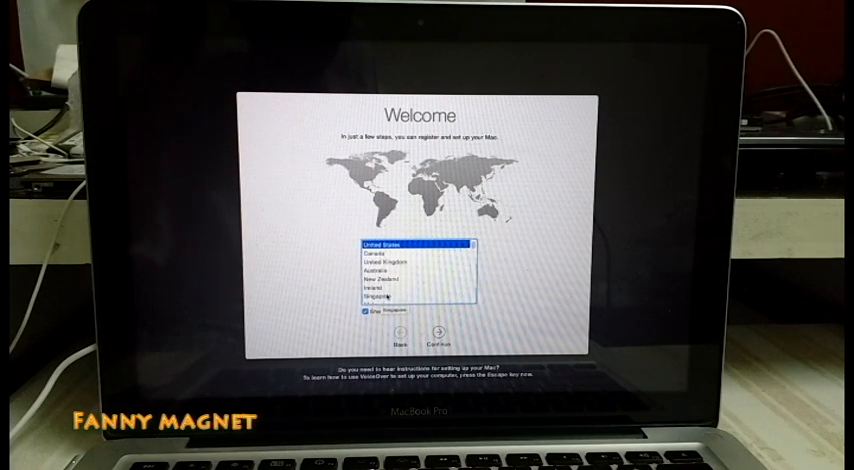
Choose this Mac's country on the Welcome screen and continue to keyboard selection
click(410, 300)
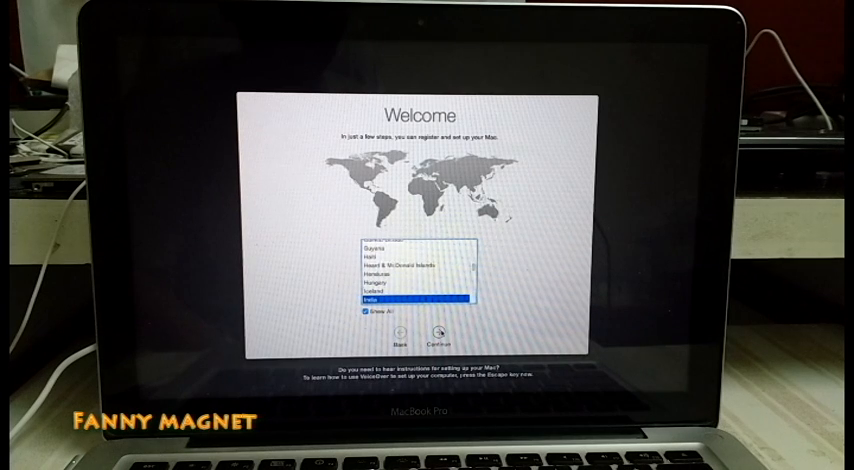
click(416, 336)
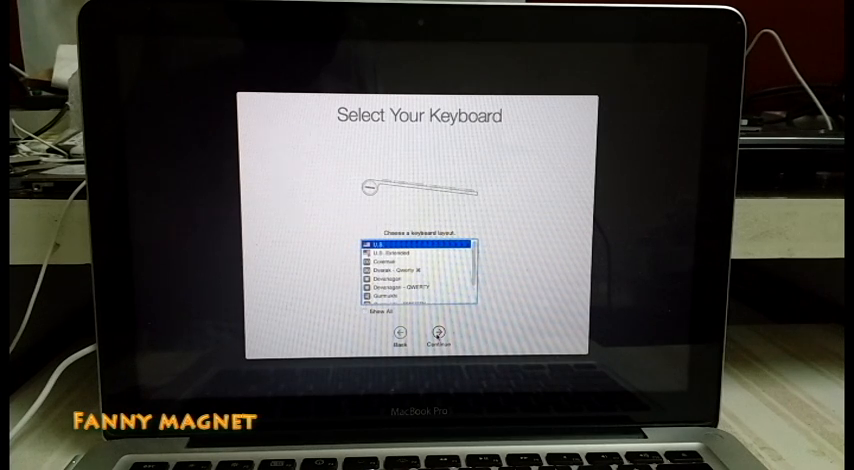
Keep the default keyboard layout and skip past the Wi-Fi network step
click(438, 338)
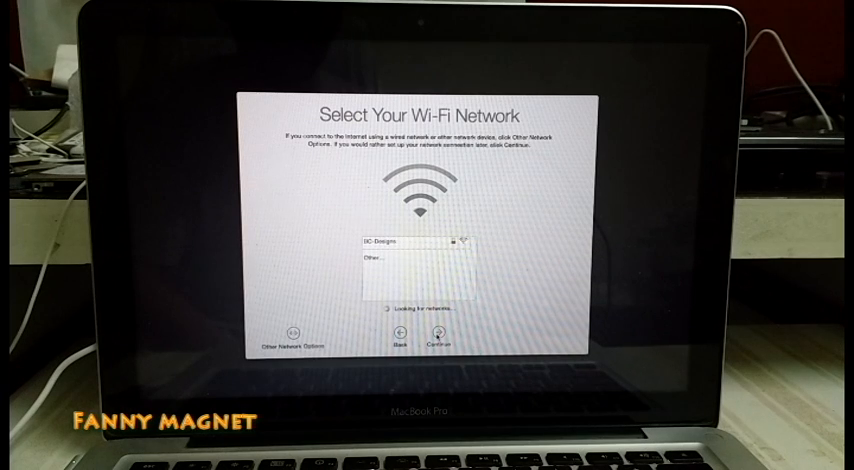
click(438, 336)
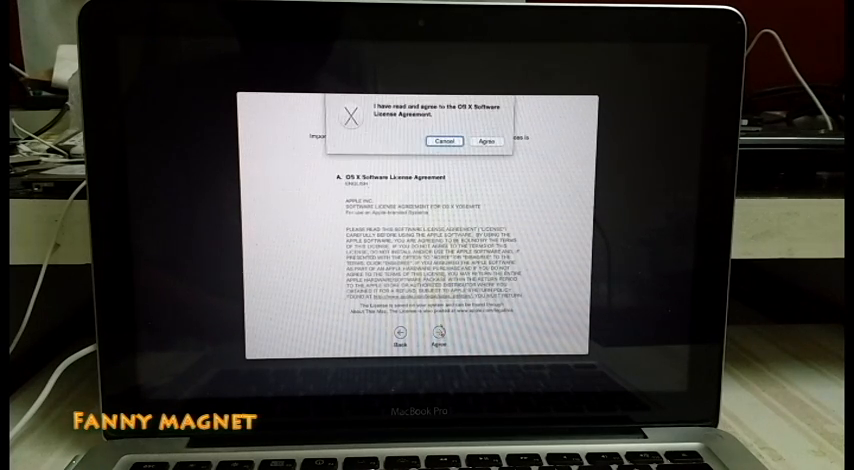
Agree to the OS X Software License Agreement confirmation
click(488, 140)
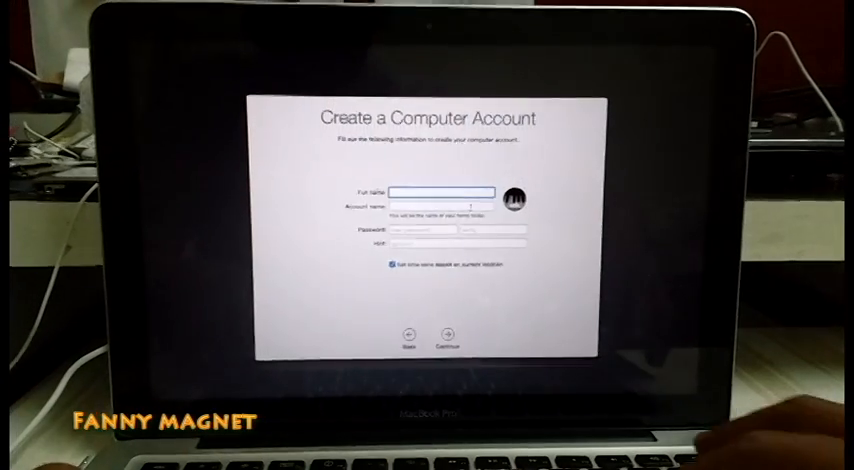
Create the computer account with full name 'Mac' and a password, dismissing the missing-information alert
text(M)
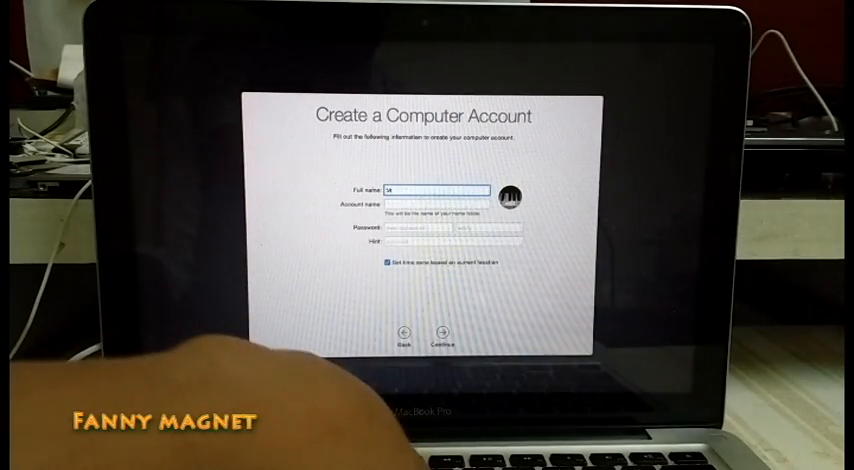
text(ac)
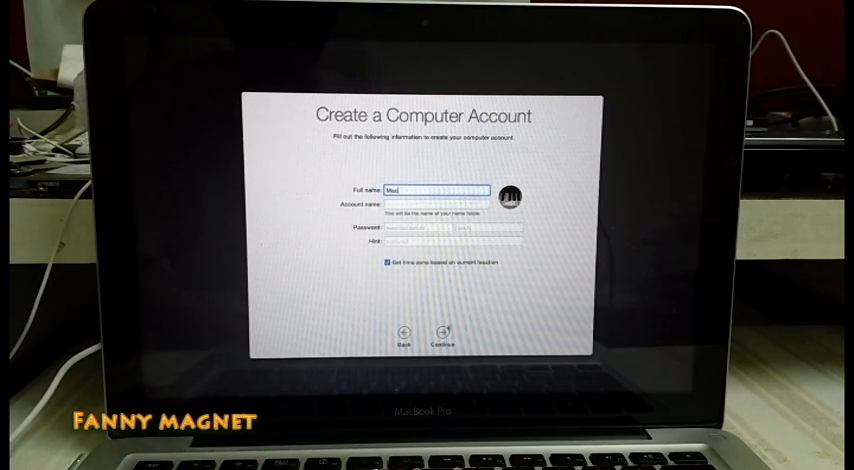
click(442, 336)
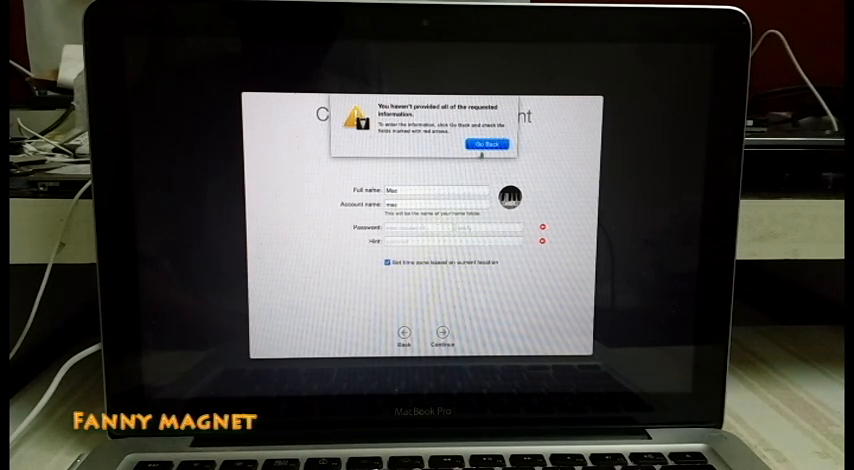
click(484, 144)
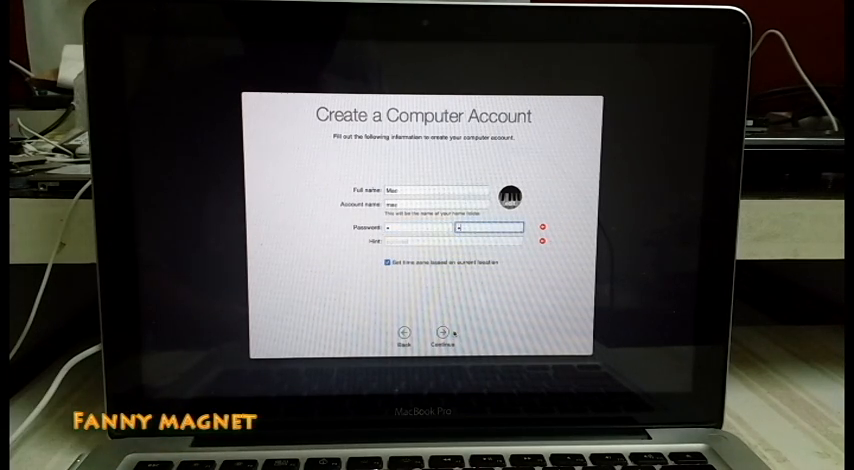
click(440, 340)
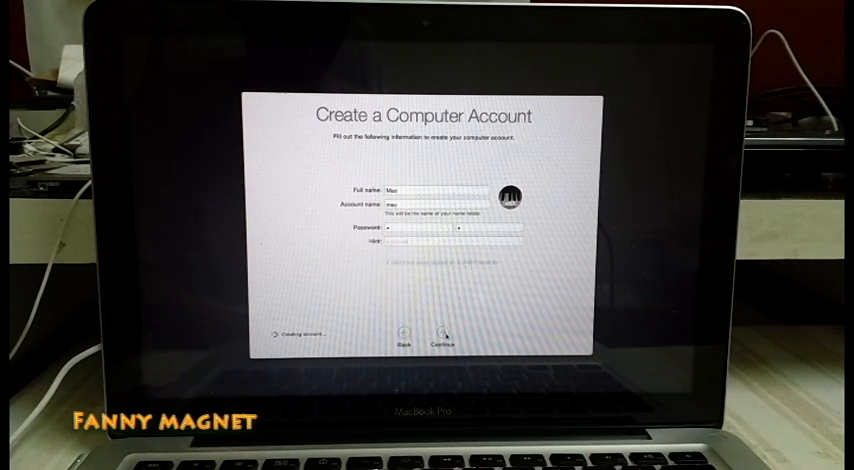
Leave the Diagnostics & Usage checkboxes unchanged and continue to Setting Up Your Mac
click(444, 334)
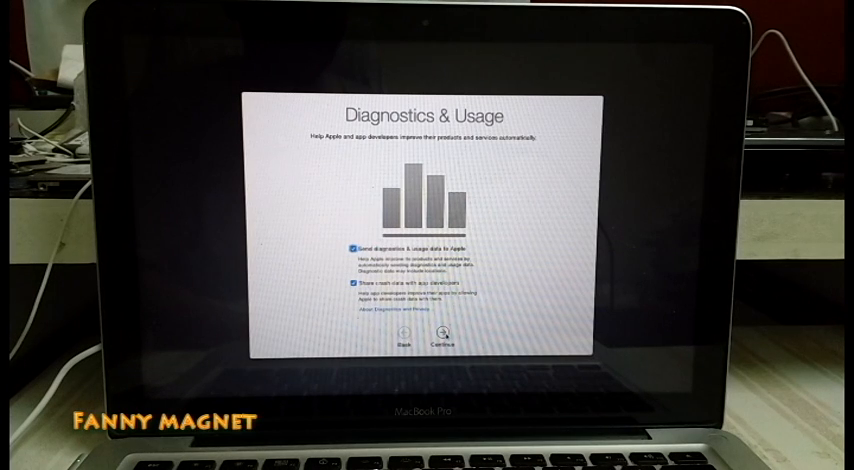
click(438, 344)
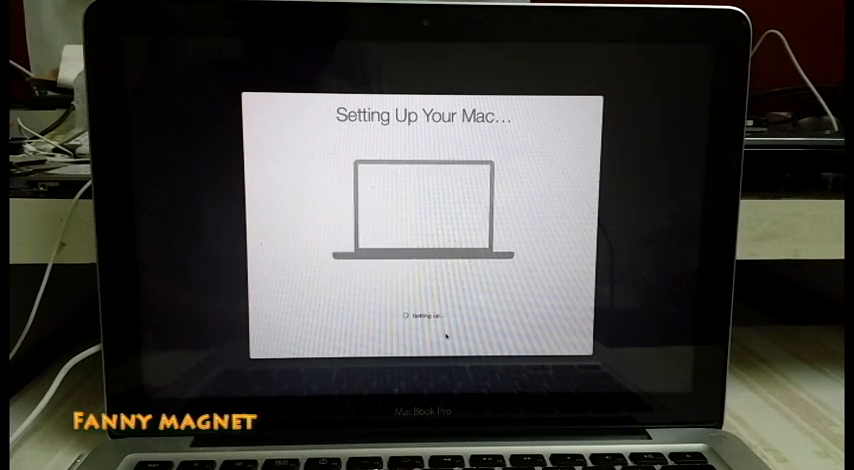